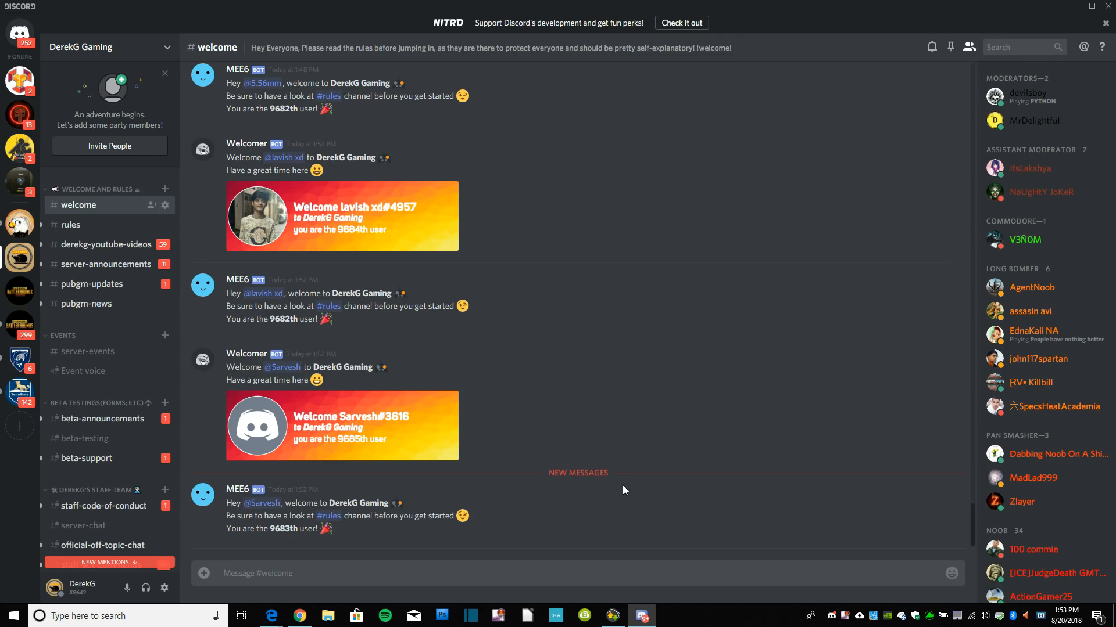
pyautogui.moveTo(20, 257)
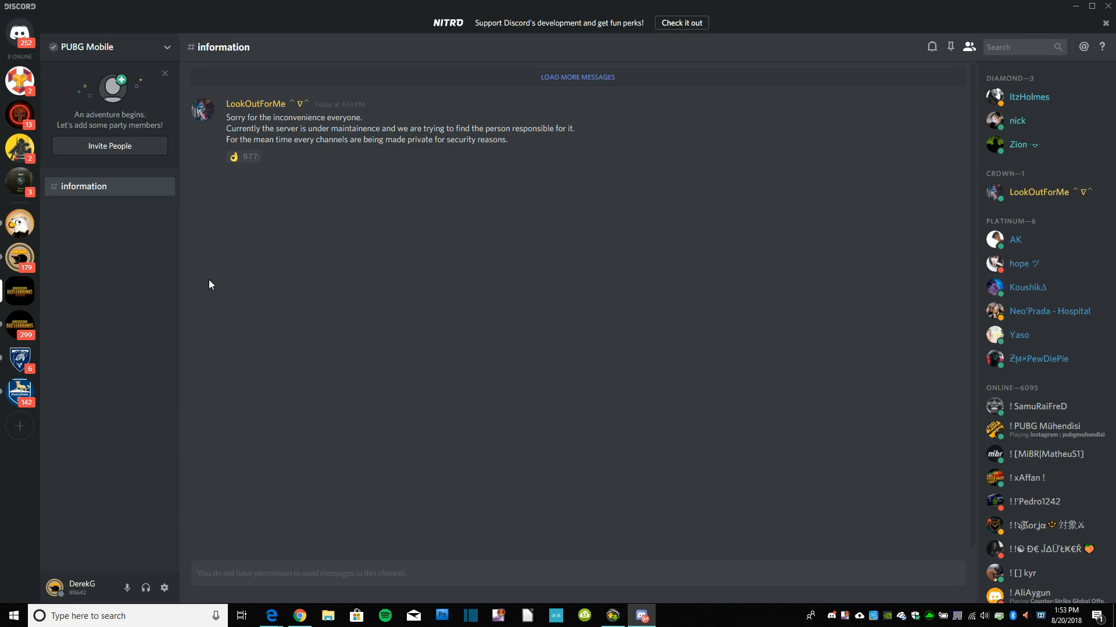
pyautogui.click(243, 157)
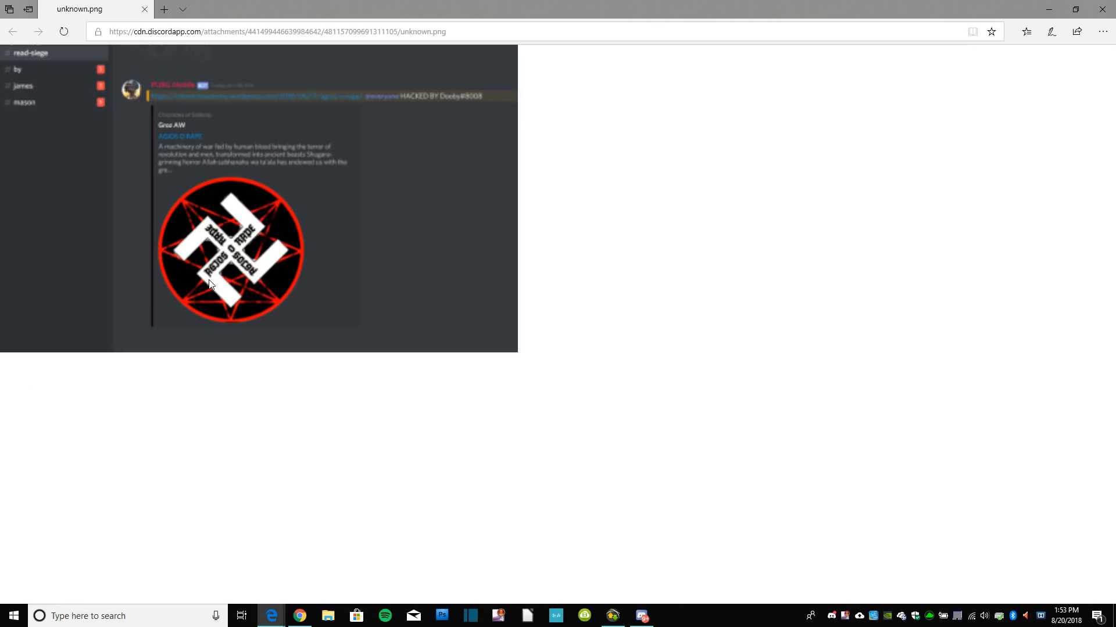
pyautogui.moveTo(198, 277)
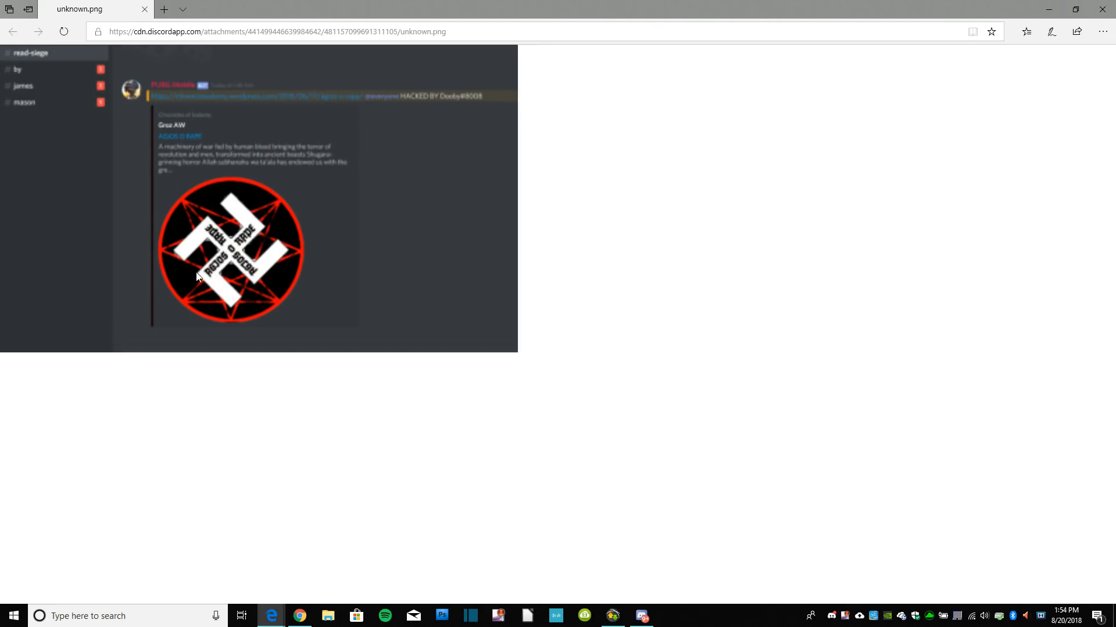
pyautogui.moveTo(258, 135)
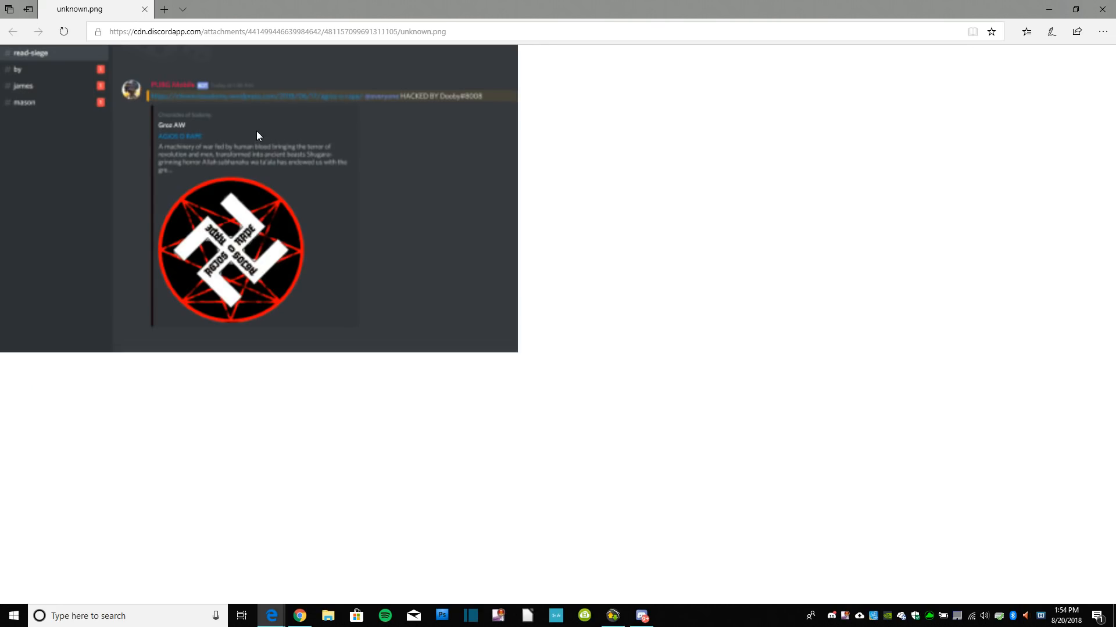
pyautogui.moveTo(367, 154)
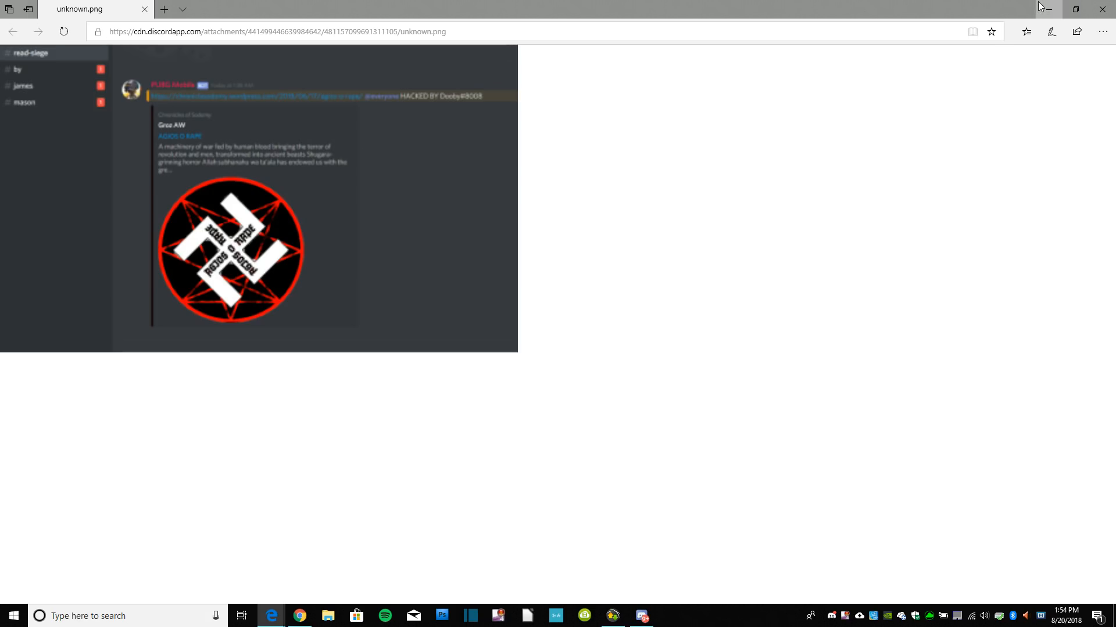
pyautogui.moveTo(466, 101)
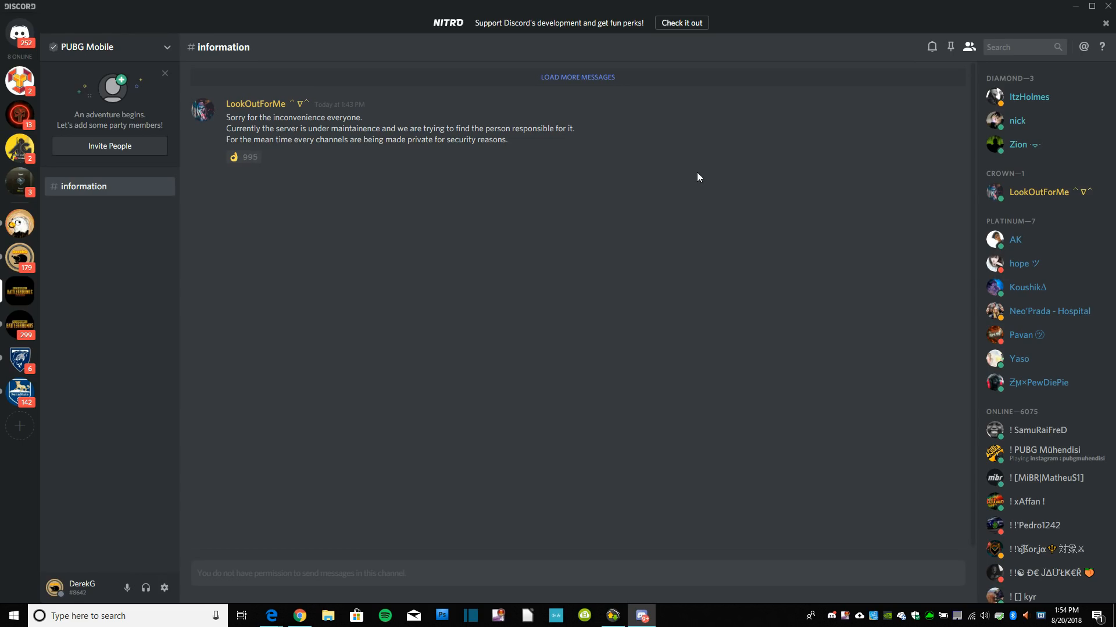
# Leave the PUBG Mobile information channel and switch to the DerekG Gaming server's welcome channel
pyautogui.click(243, 157)
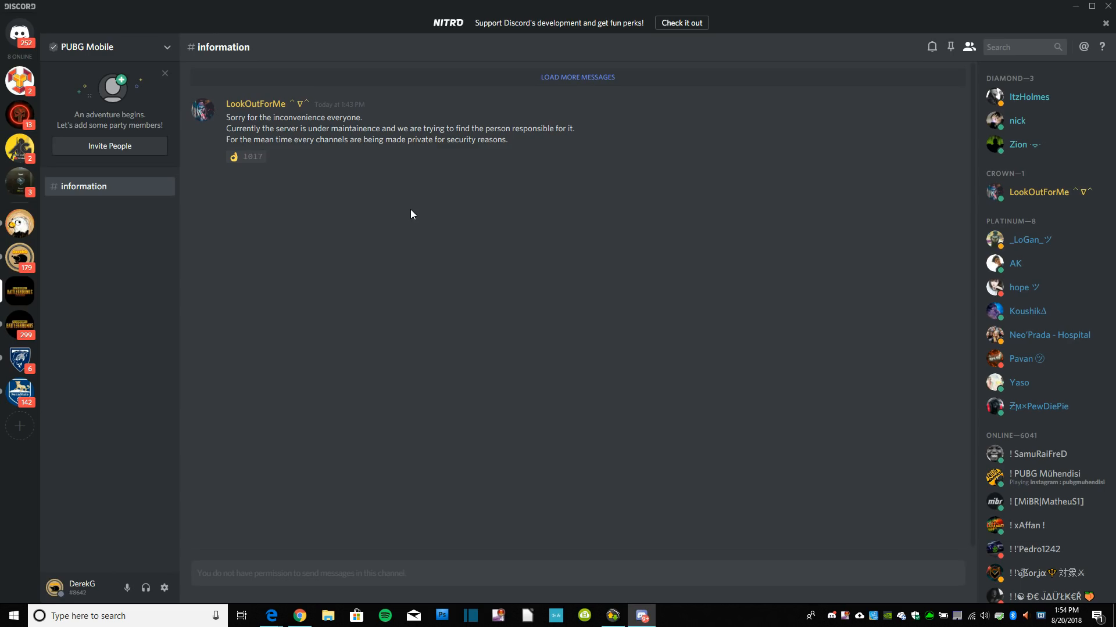
pyautogui.moveTo(19, 183)
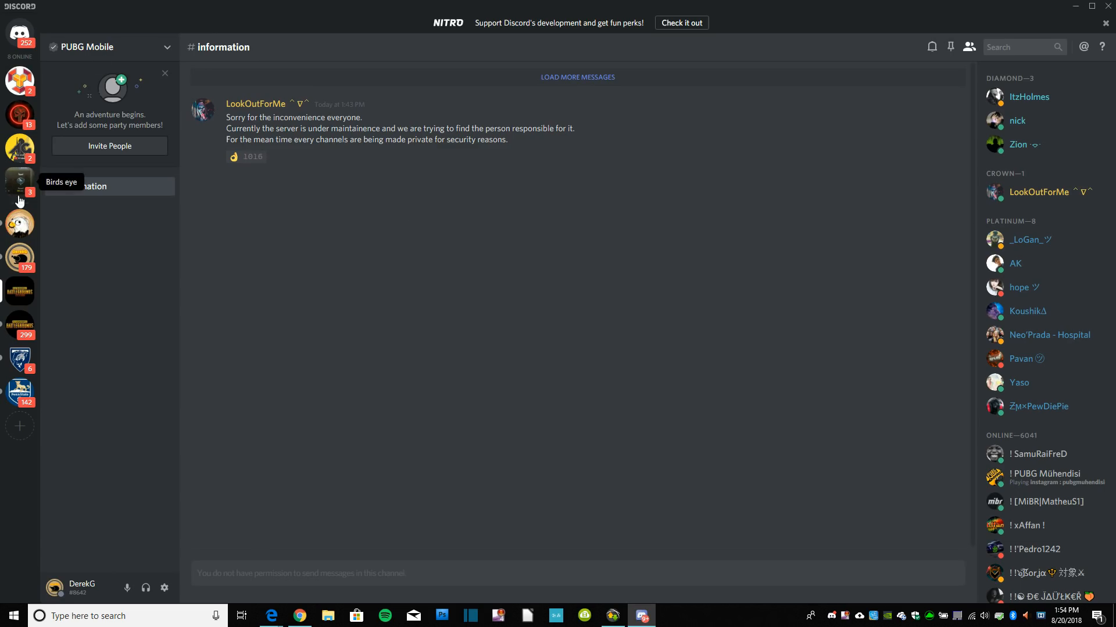
pyautogui.moveTo(20, 258)
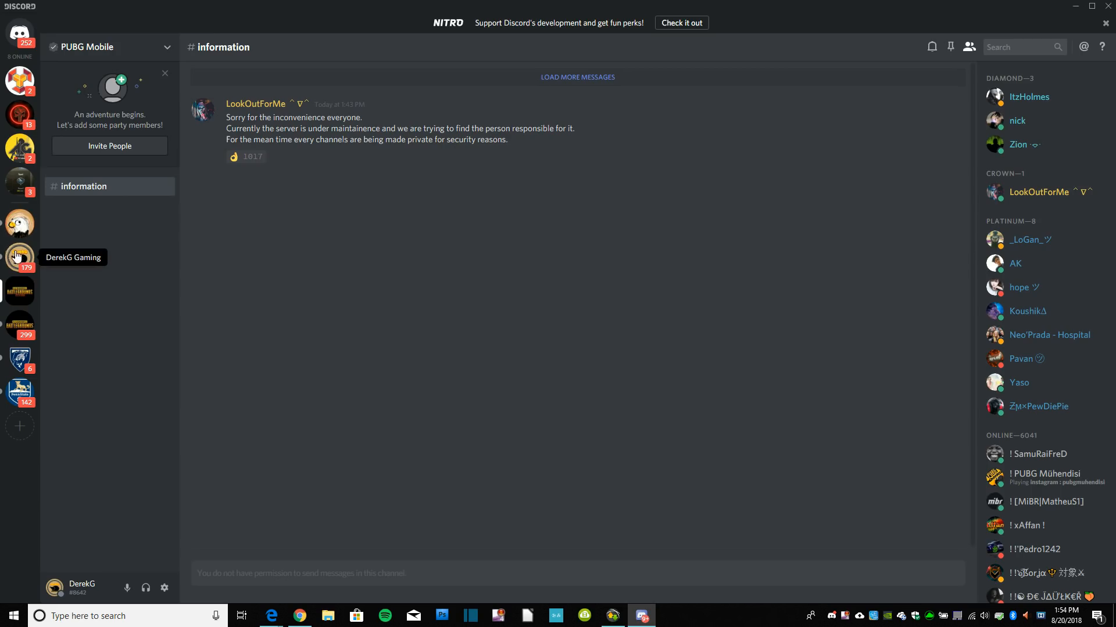
pyautogui.click(19, 257)
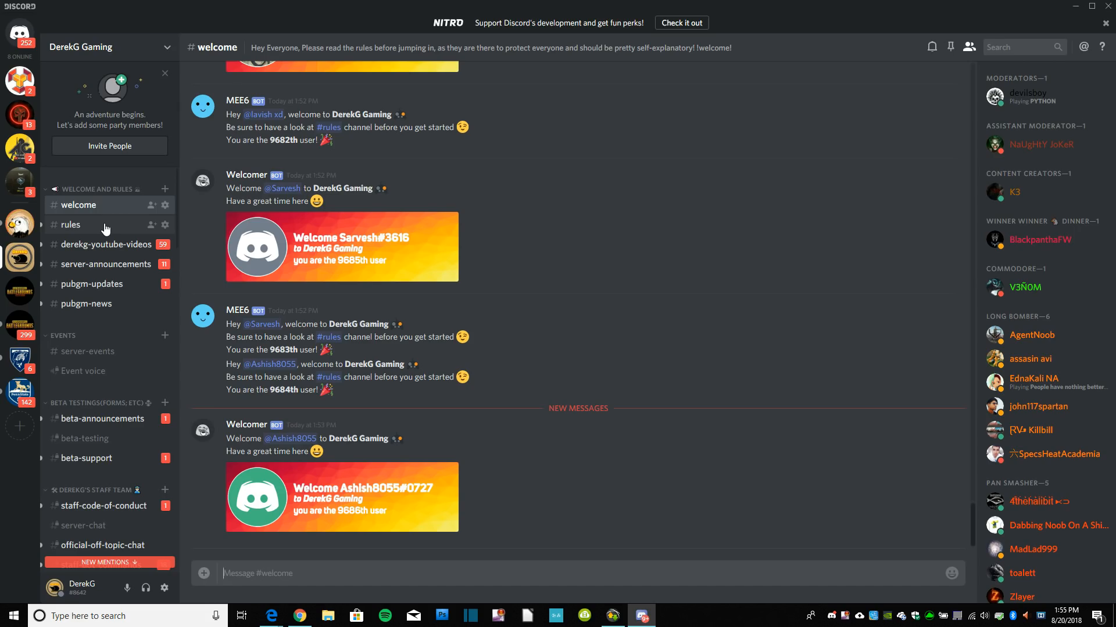
pyautogui.scroll(-3)
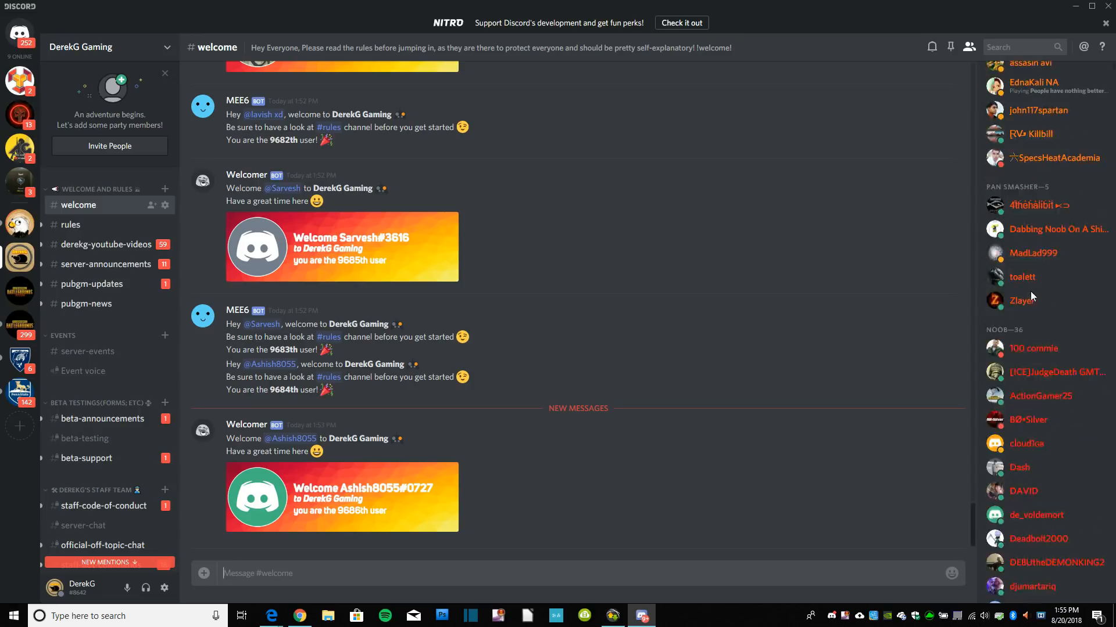
pyautogui.scroll(-3)
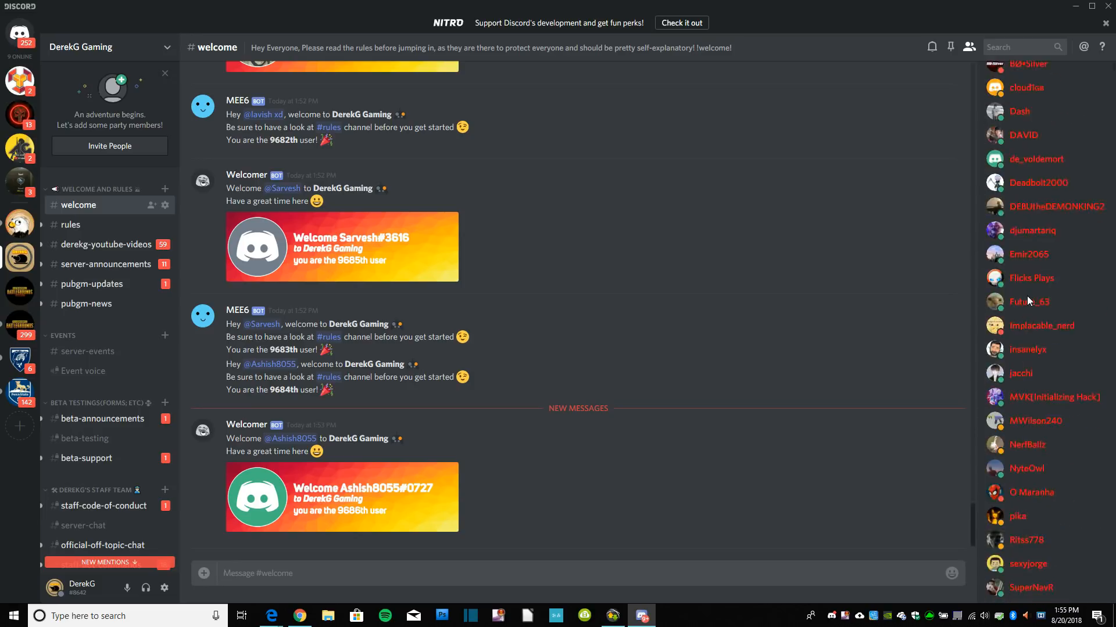
pyautogui.scroll(-3)
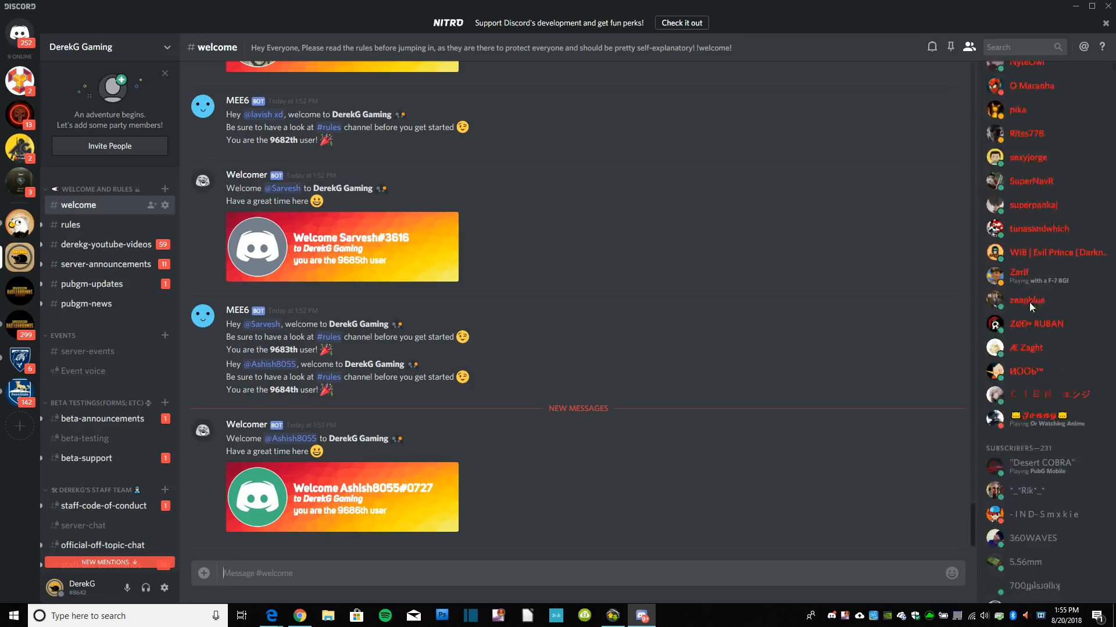
pyautogui.scroll(3)
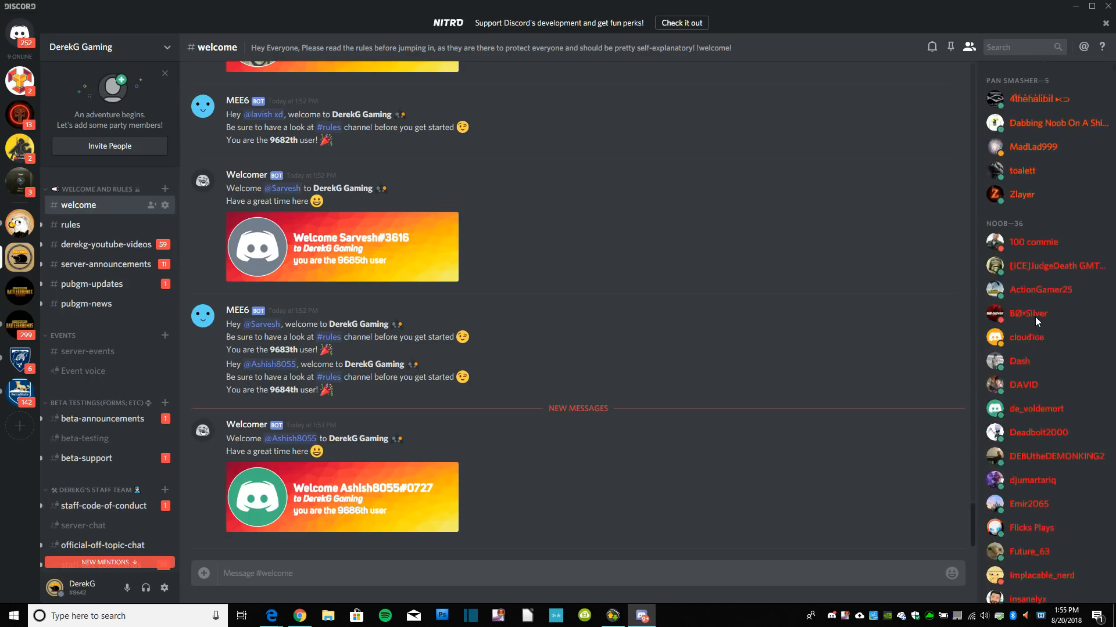
pyautogui.scroll(3)
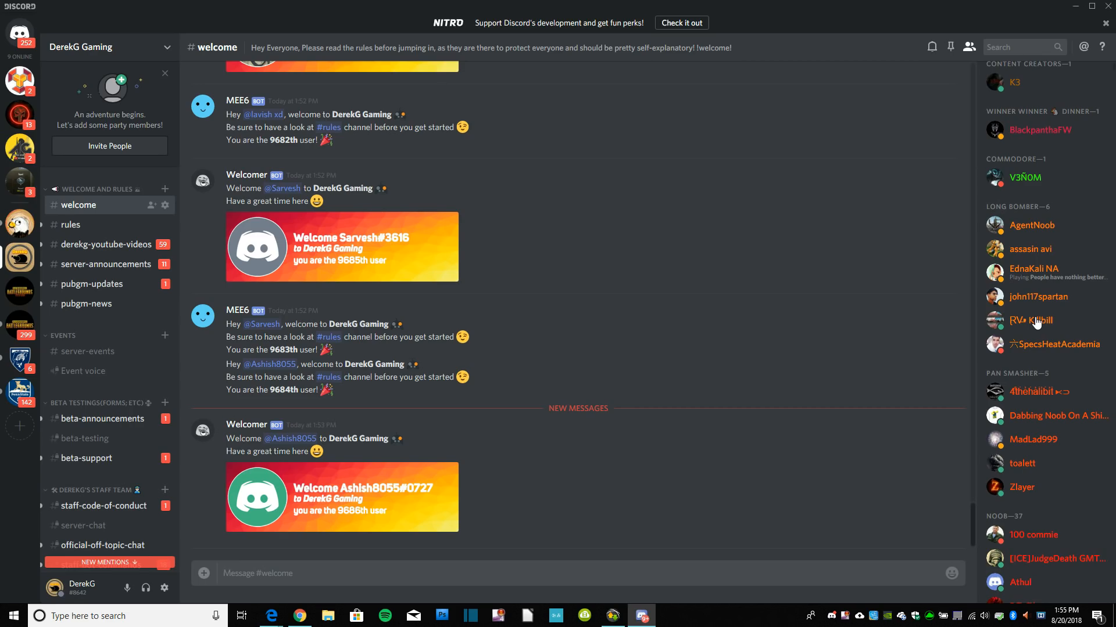
pyautogui.scroll(-3)
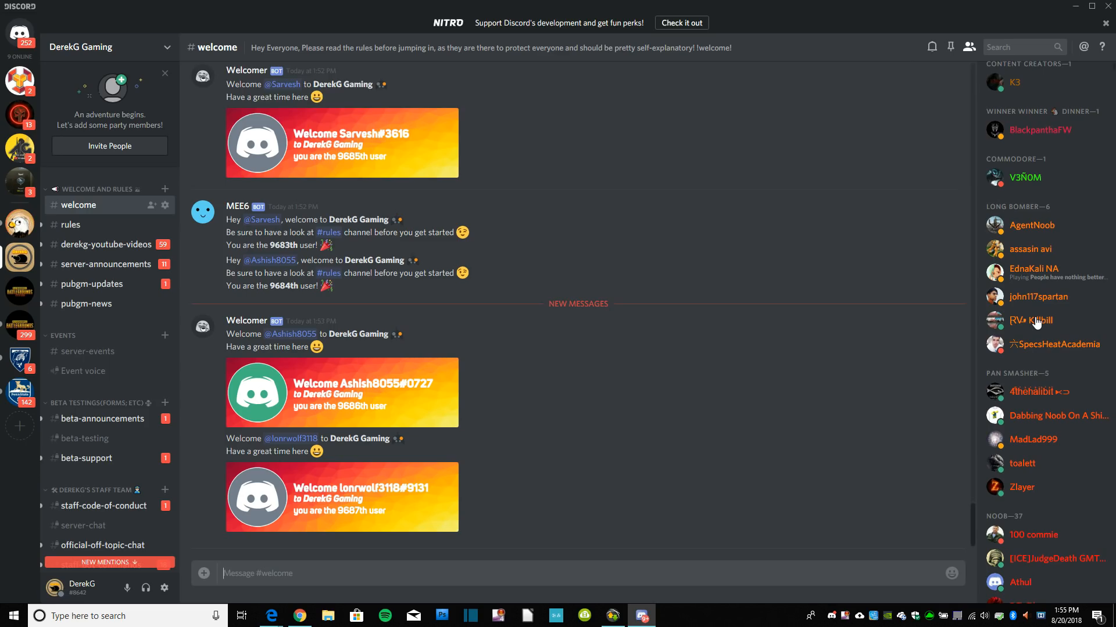
pyautogui.scroll(-3)
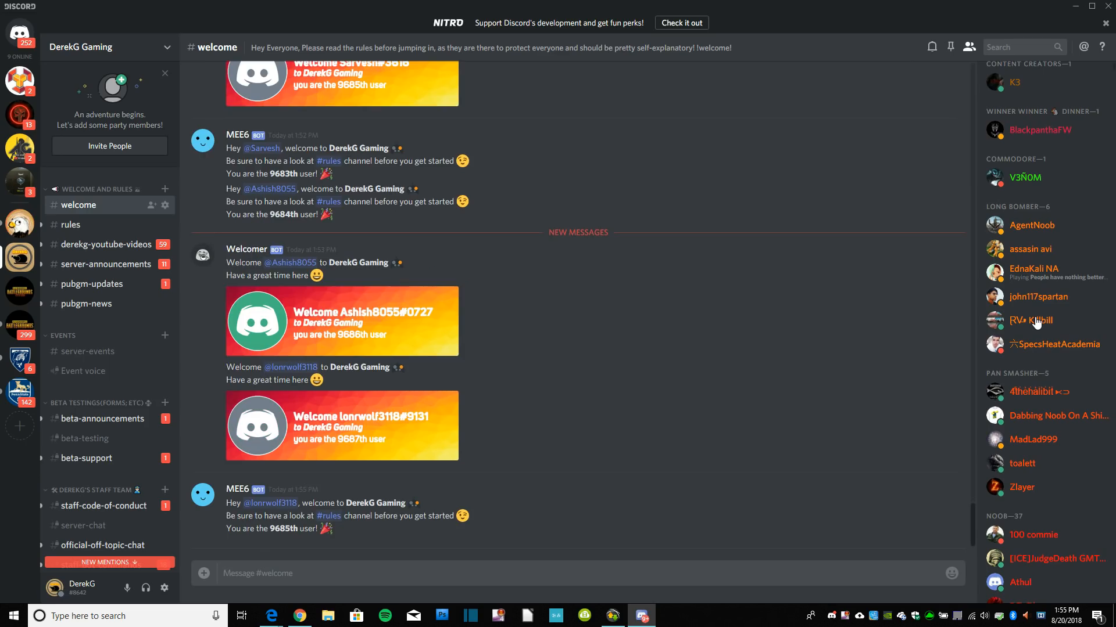